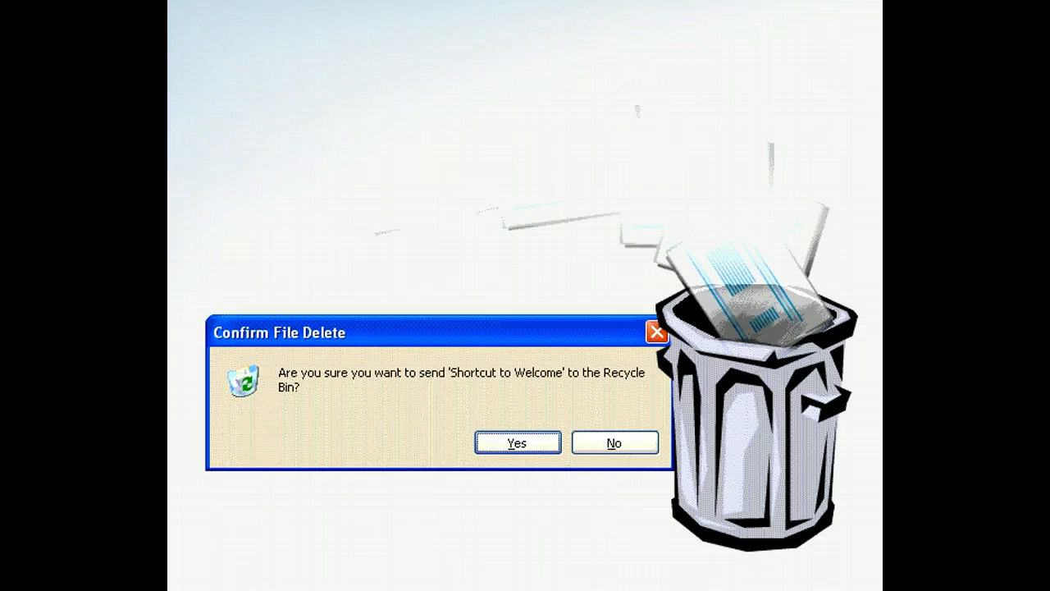
Read and dismiss the tip about one-step deletion.
left_click(613, 443)
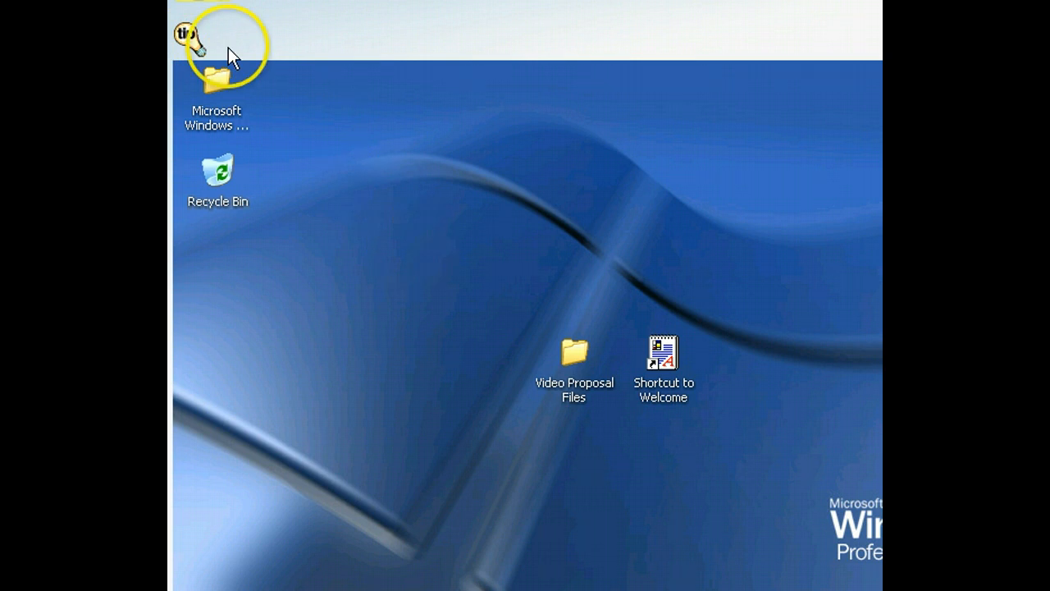
left_click(189, 40)
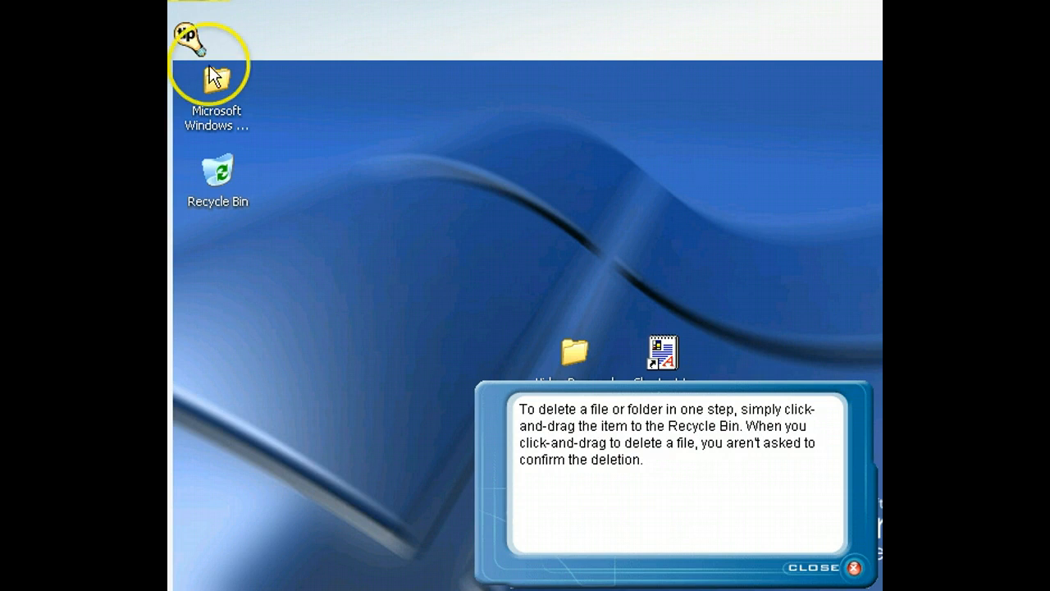
left_click(814, 567)
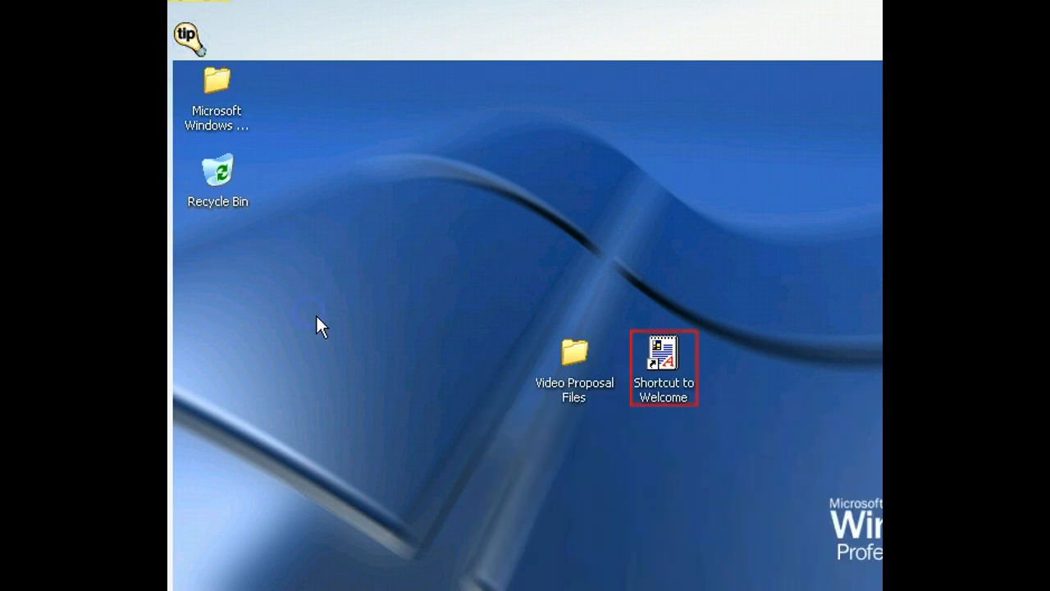
Delete the Shortcut to Welcome, confirming its move to the Recycle Bin.
left_click(663, 367)
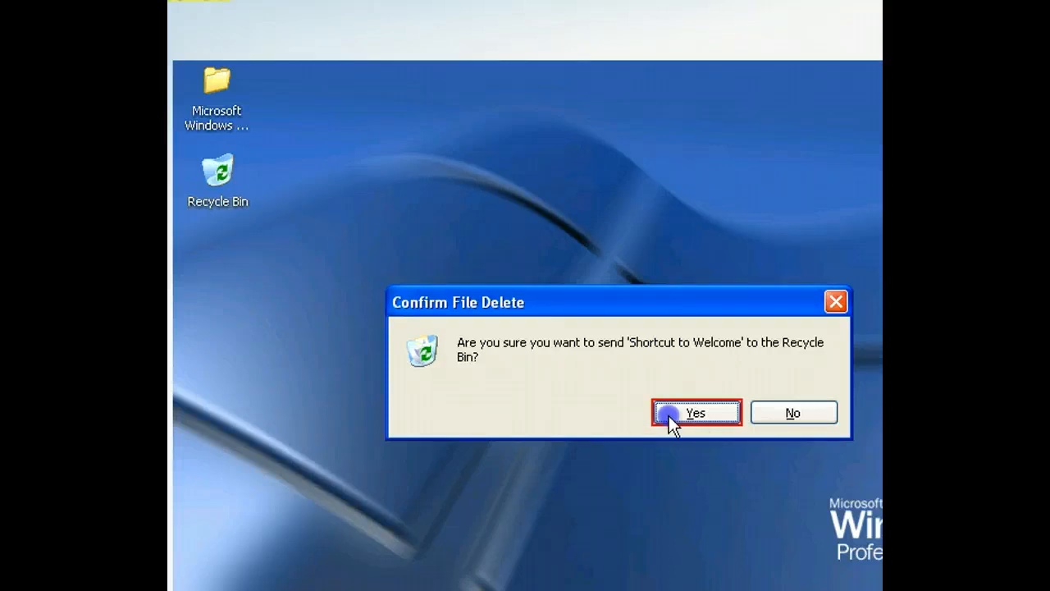
left_click(694, 412)
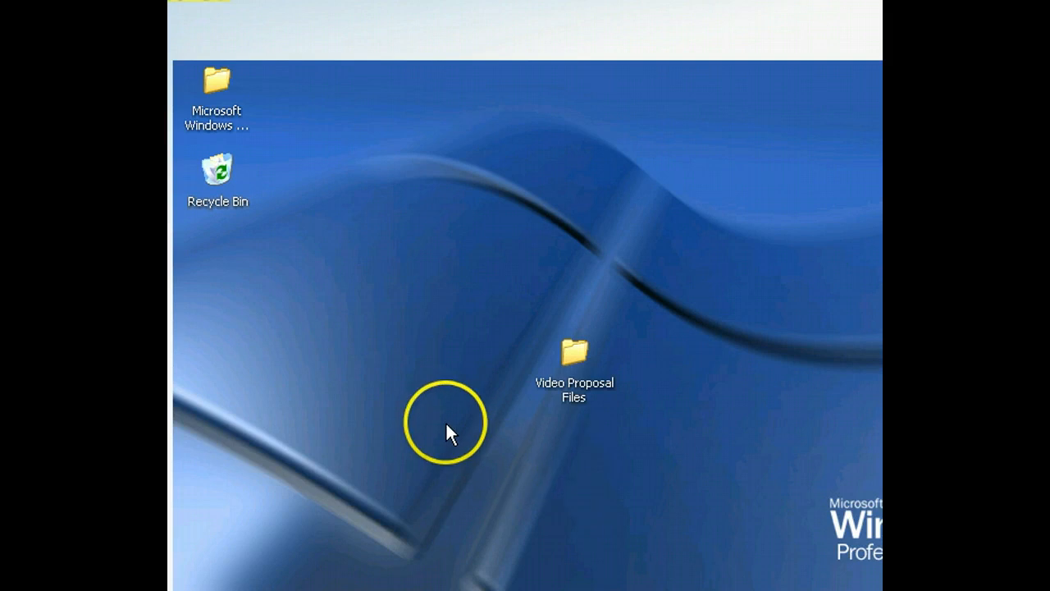
mouse_move(247, 169)
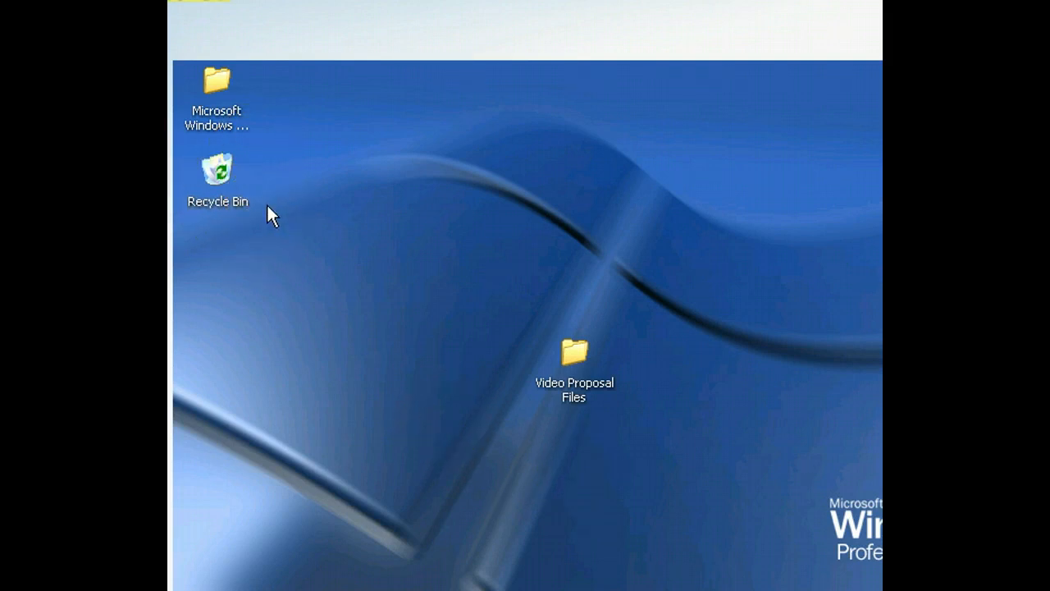
mouse_move(230, 237)
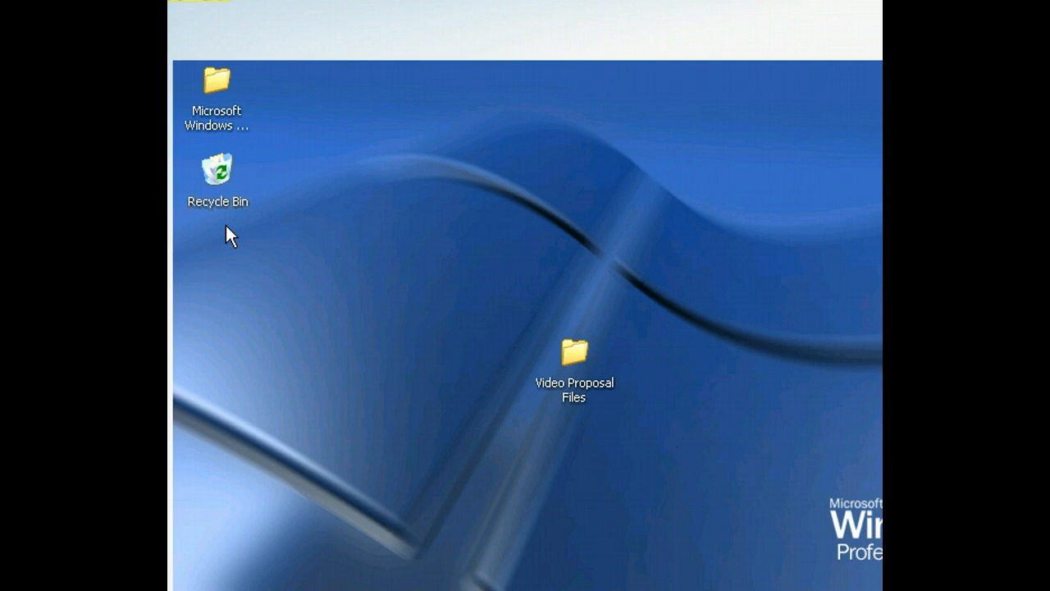
mouse_move(361, 424)
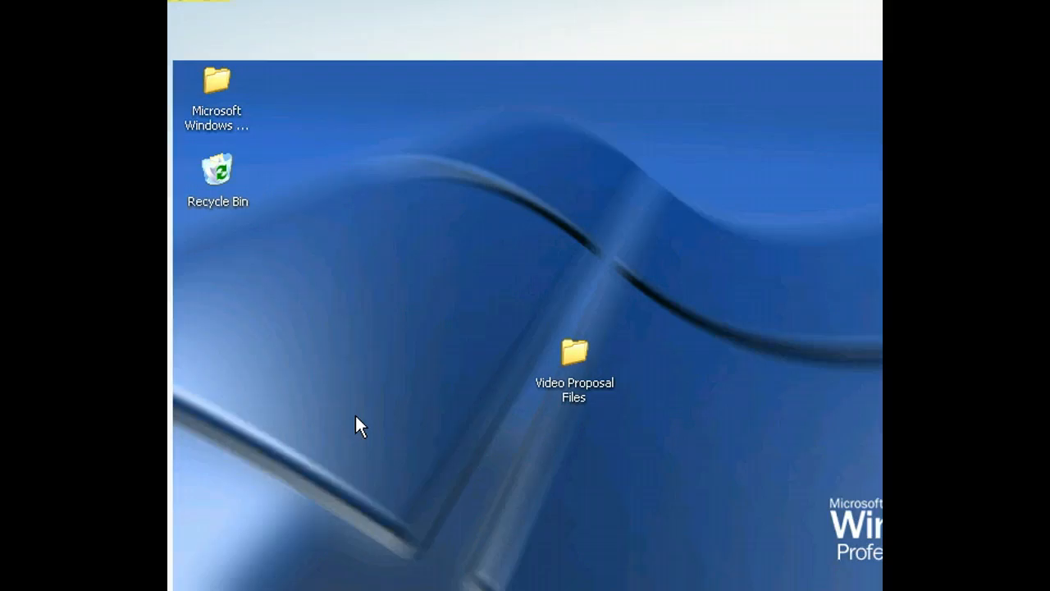
Open the Microsoft Windows XP Level 1 Files folder from the desktop.
double_click(216, 84)
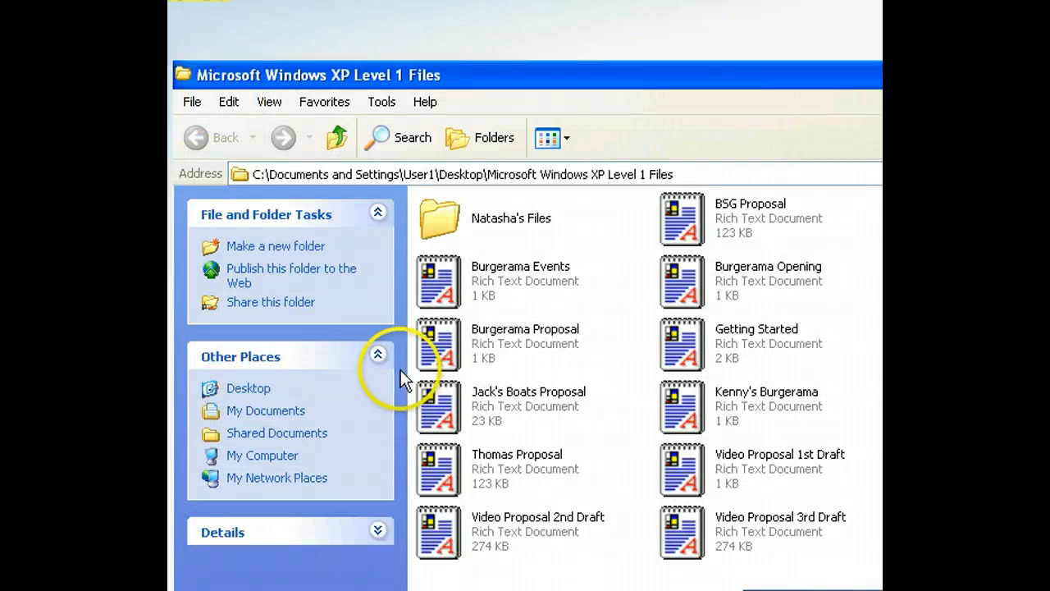
mouse_move(388, 377)
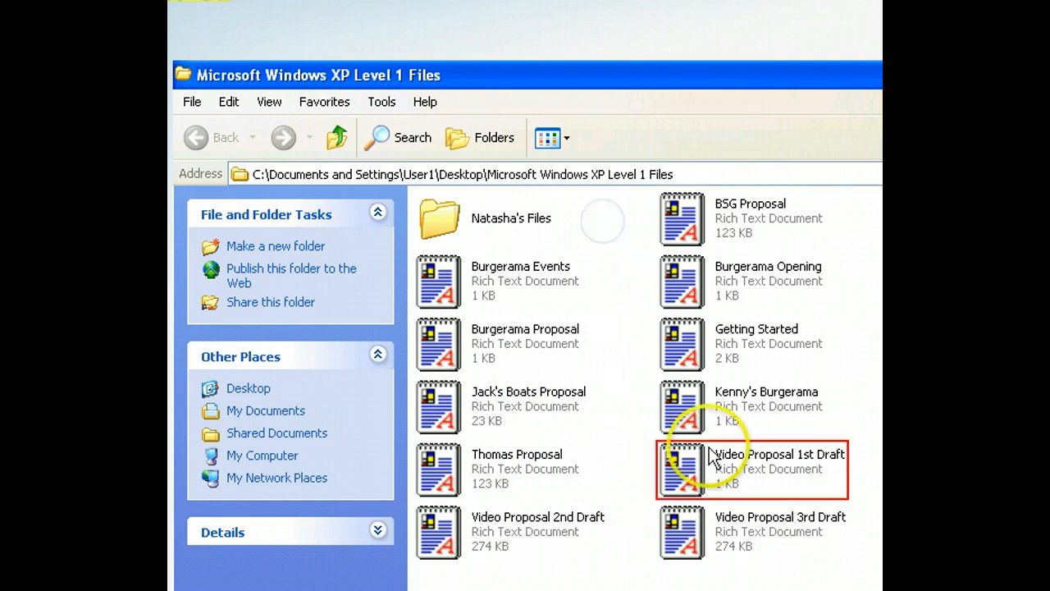
Select Video Proposal 1st Draft and extend the selection to the 2nd and 3rd Drafts.
left_click(755, 468)
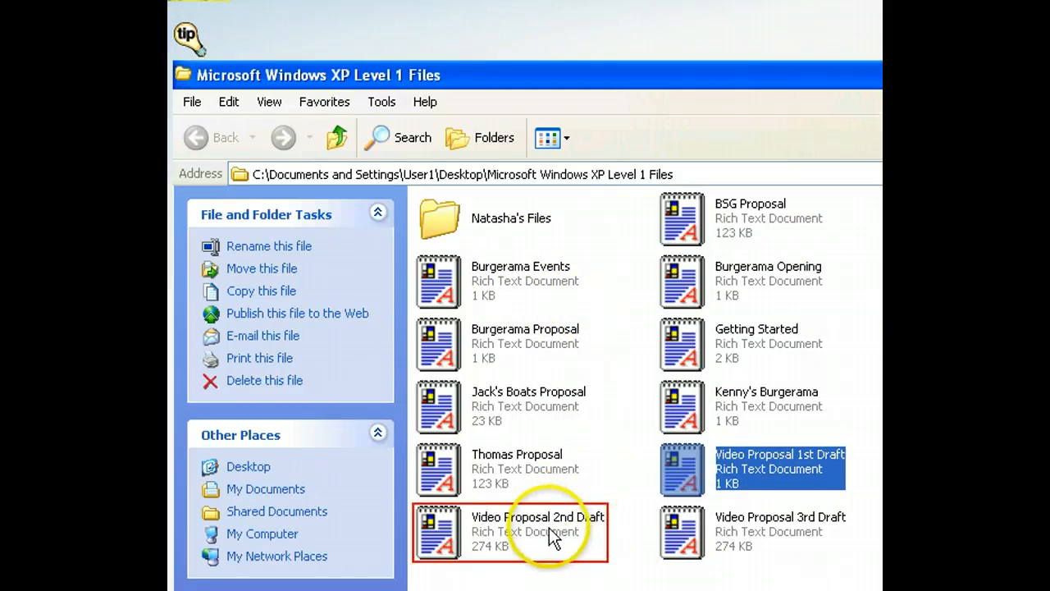
left_click(779, 532)
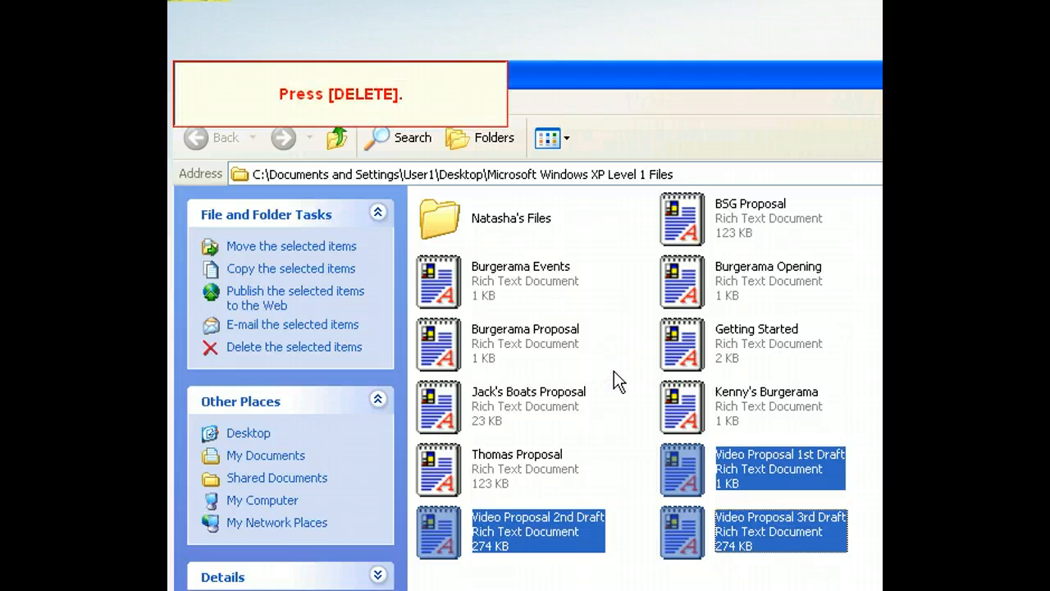
Delete the three selected Video Proposal drafts, confirming the multiple-file deletion.
key("delete")
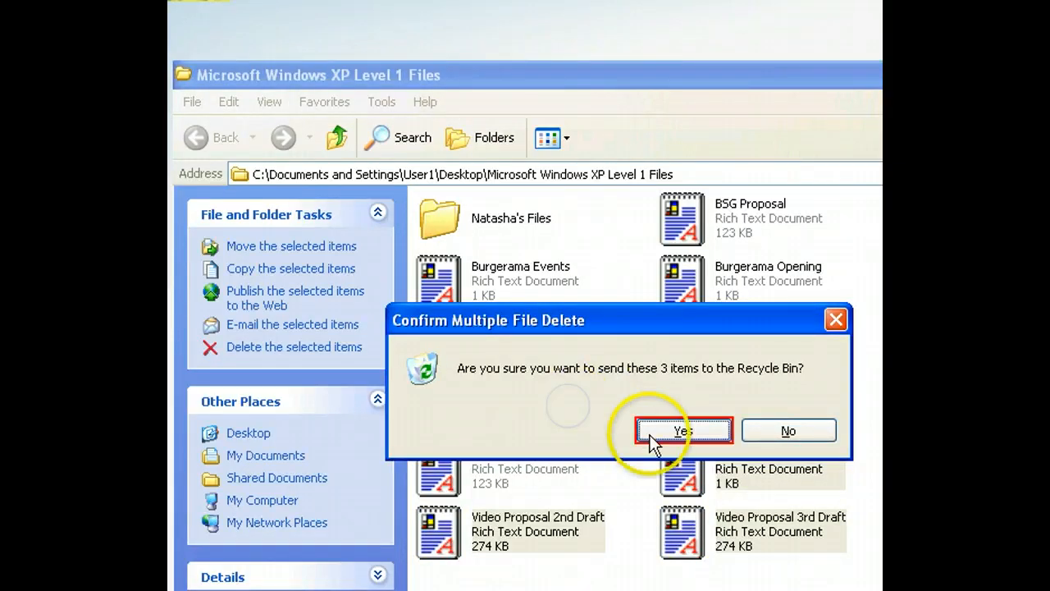
left_click(683, 430)
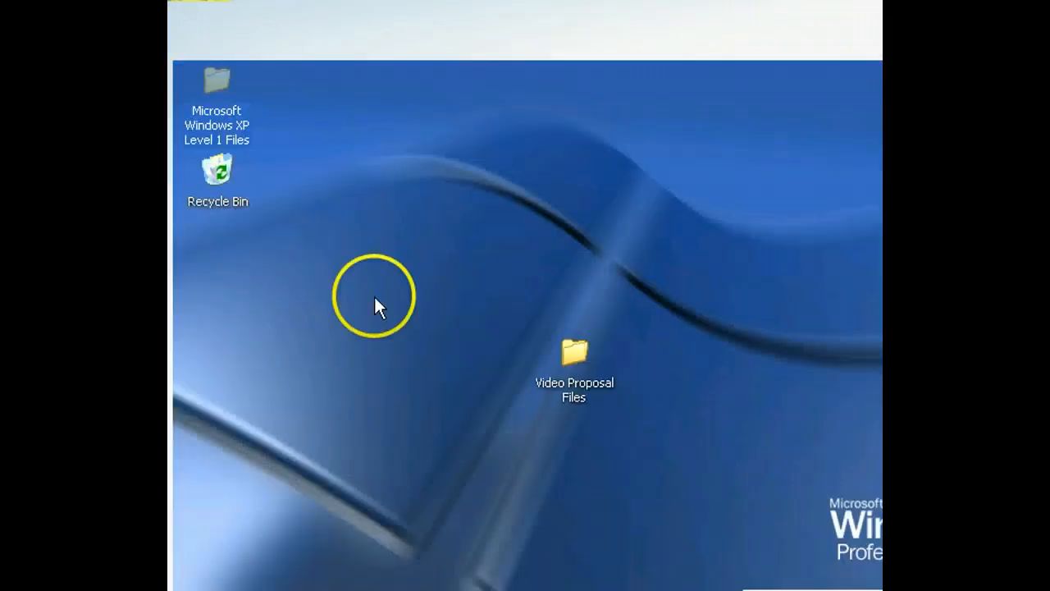
mouse_move(321, 358)
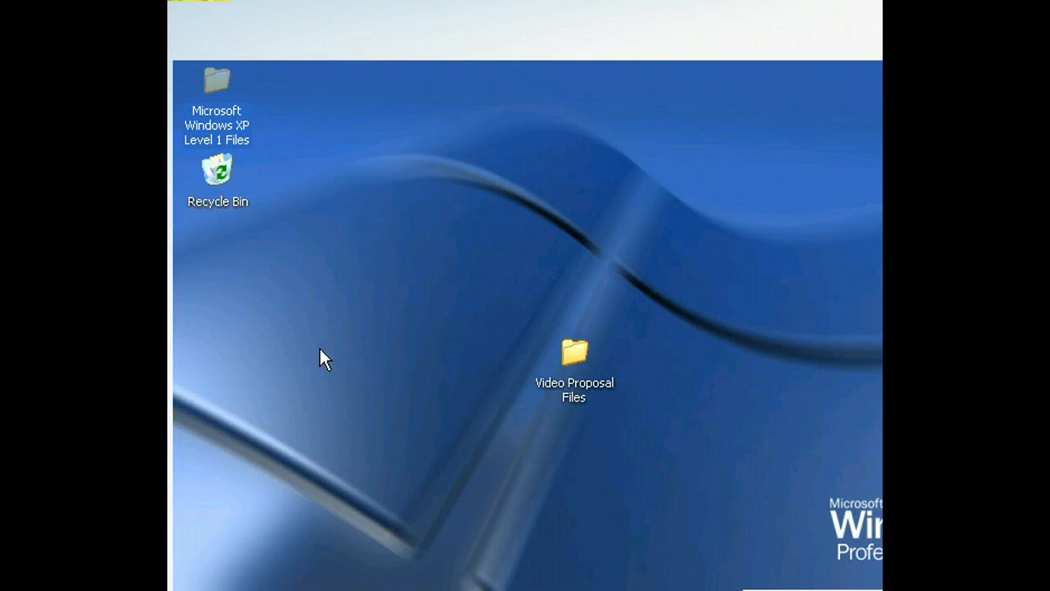
mouse_move(327, 358)
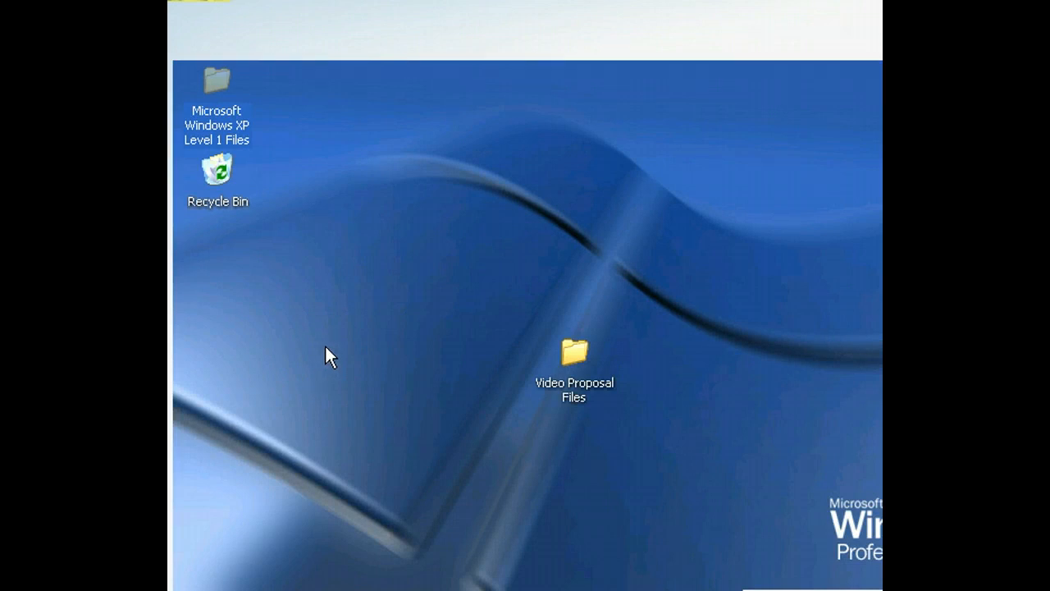
mouse_move(420, 453)
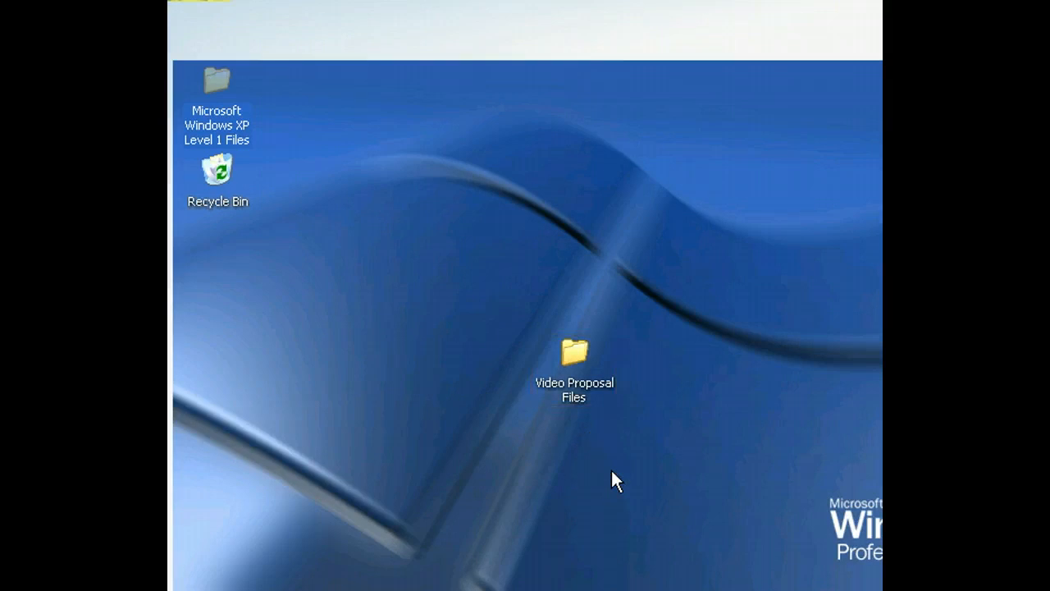
Delete the Video Proposal Files folder, confirming its move to the Recycle Bin.
left_click(575, 353)
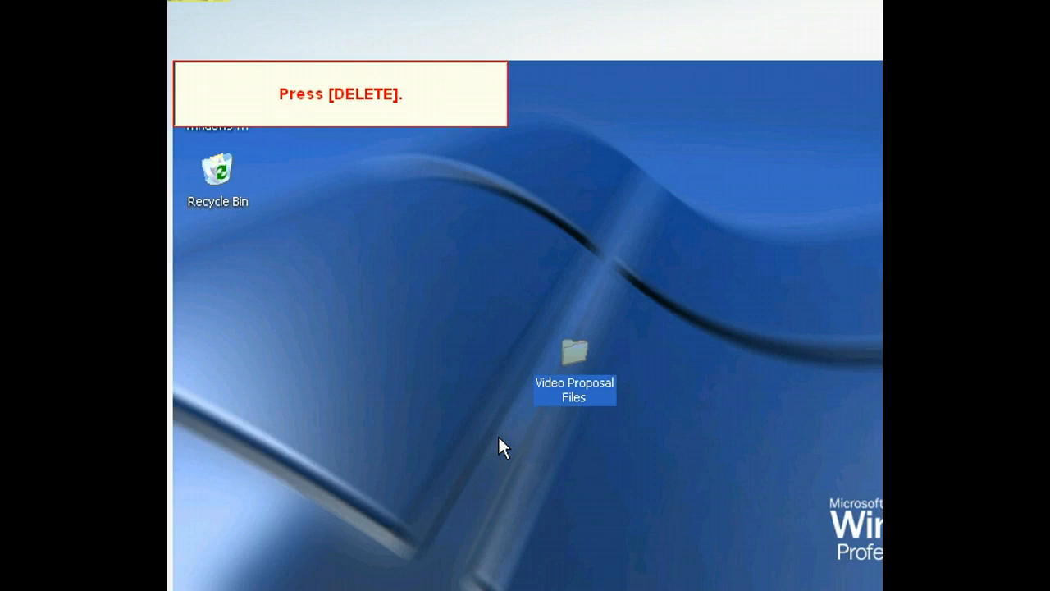
key("delete")
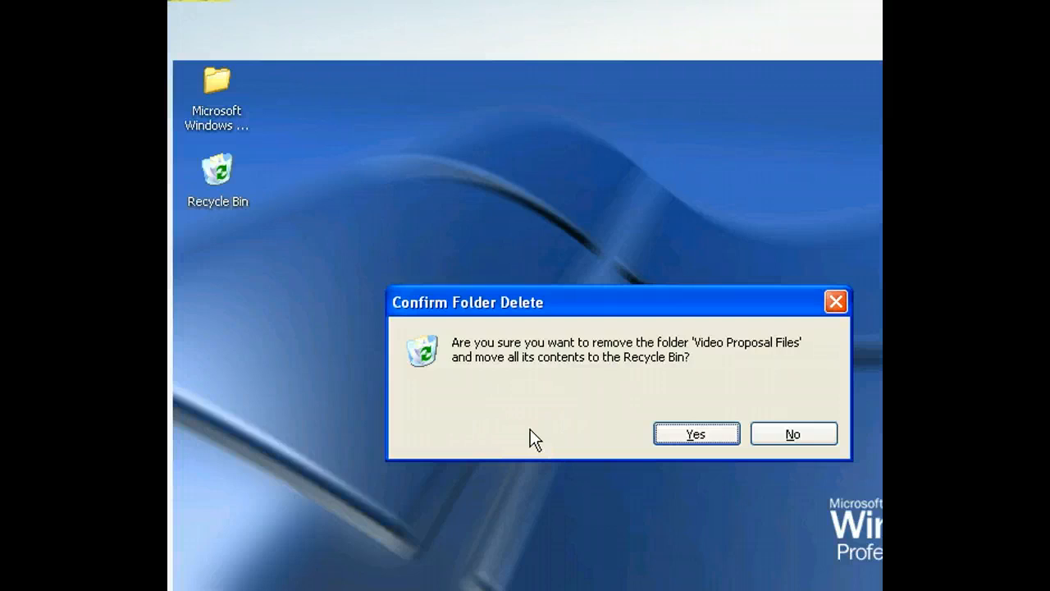
left_click(696, 433)
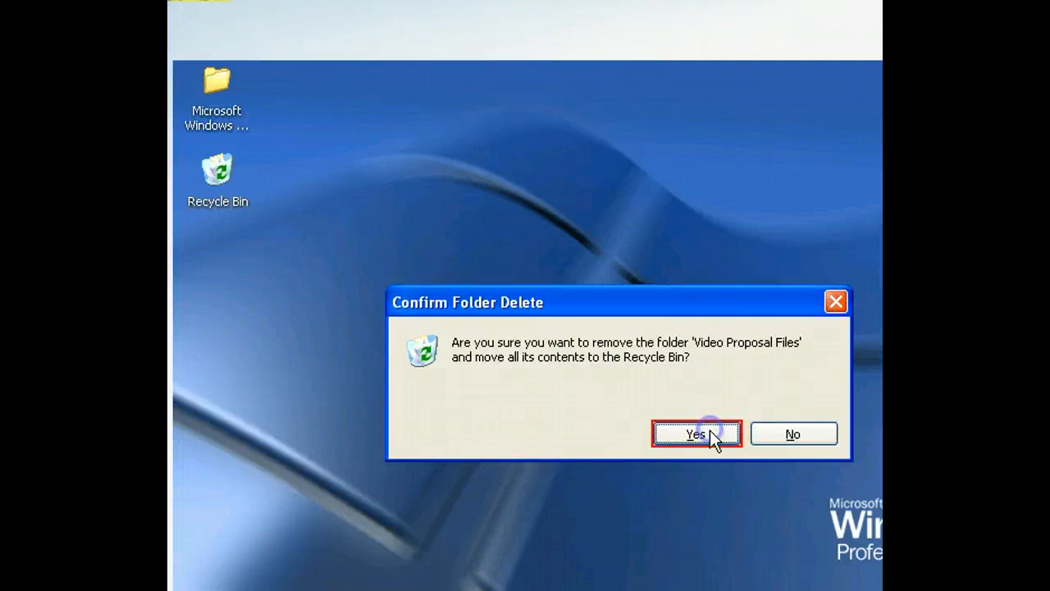
left_click(696, 434)
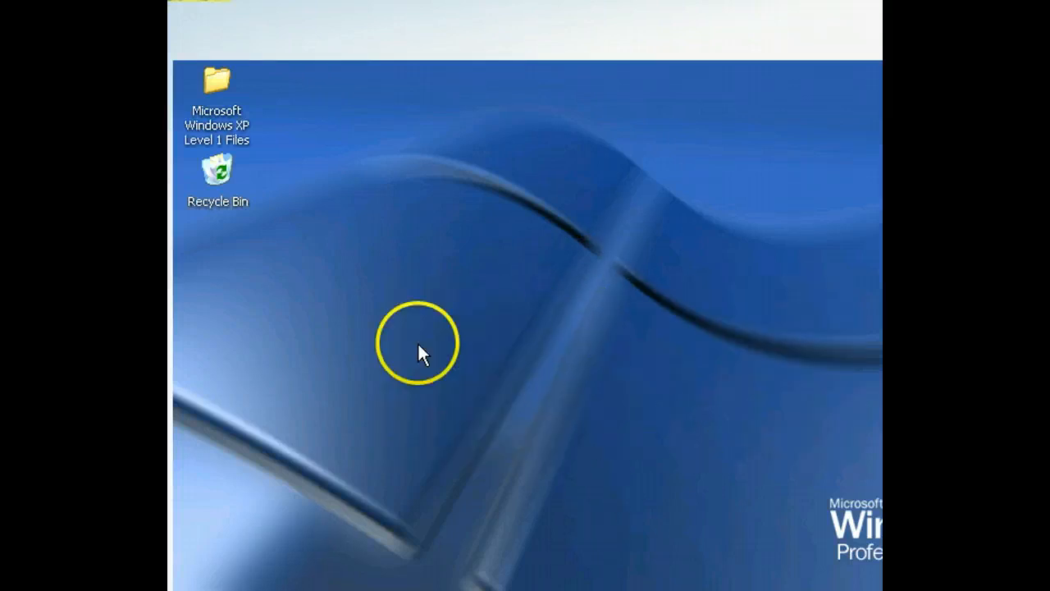